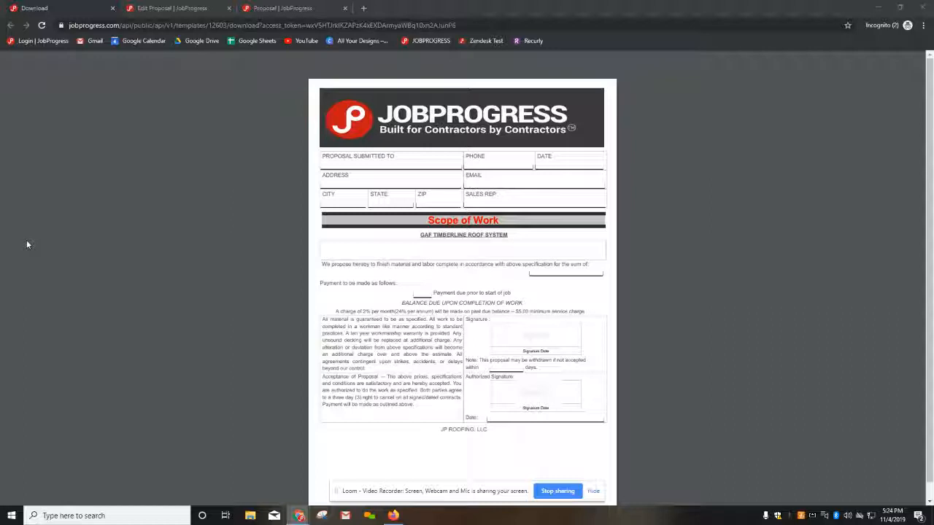
{"action": "mouse_move", "coordinate": [296, 243]}
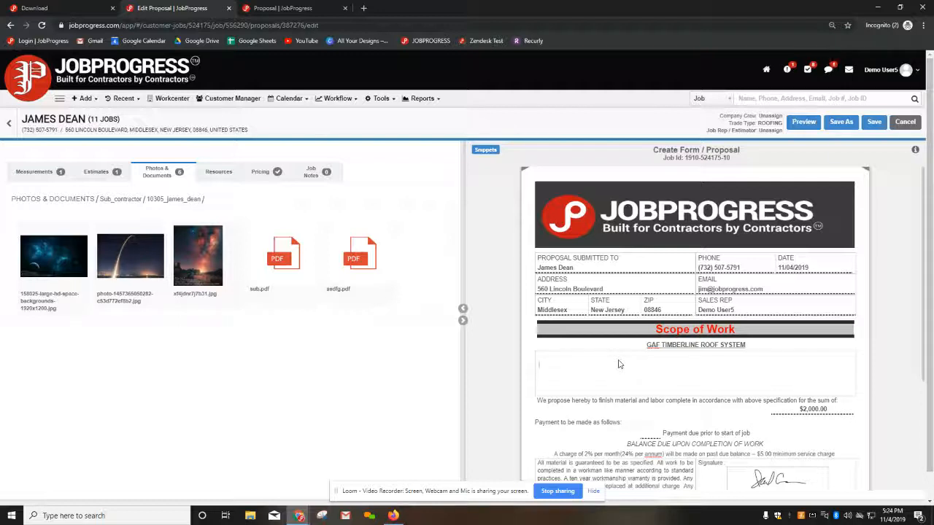
Step: Paste the Scope of Work snippet's gutter, leader, soffit and fascia tasks as plain text
{"action": "type", "text": "jhkjhkl"}
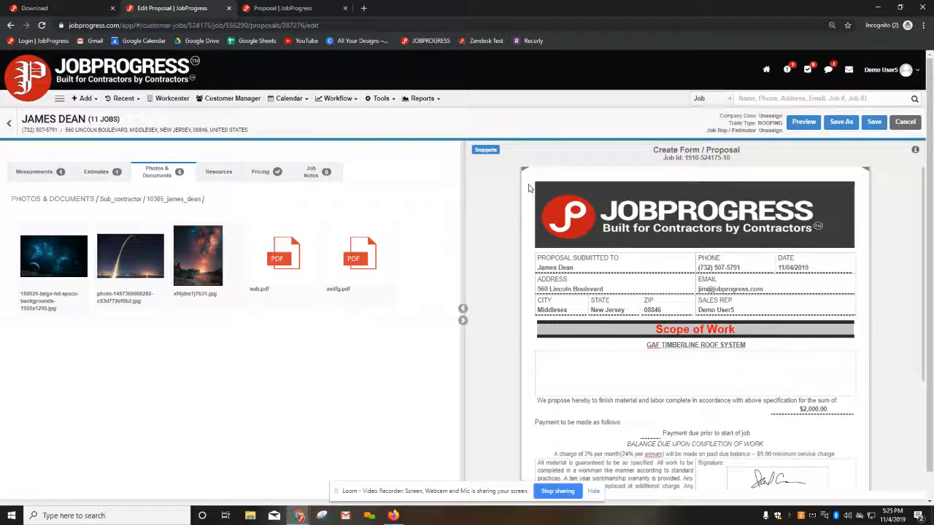
{"action": "left_click", "coordinate": [486, 151]}
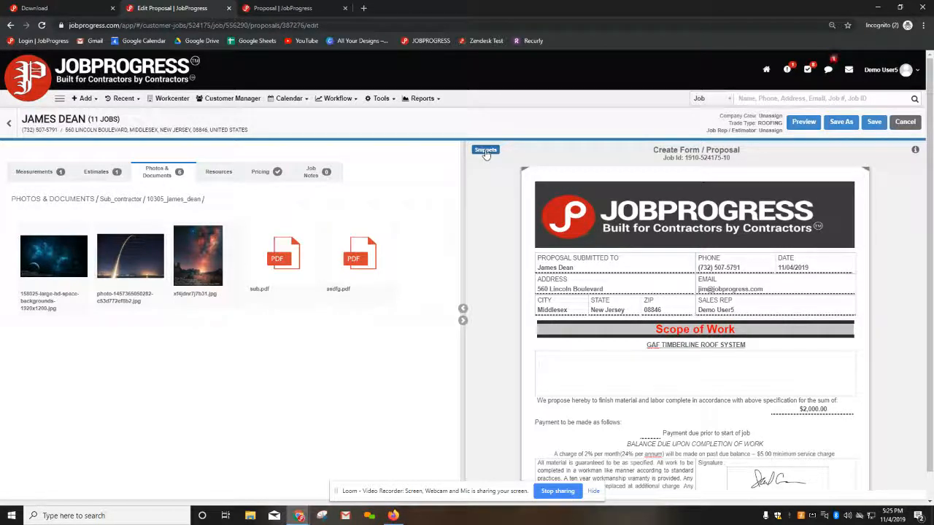
{"action": "left_click", "coordinate": [485, 149]}
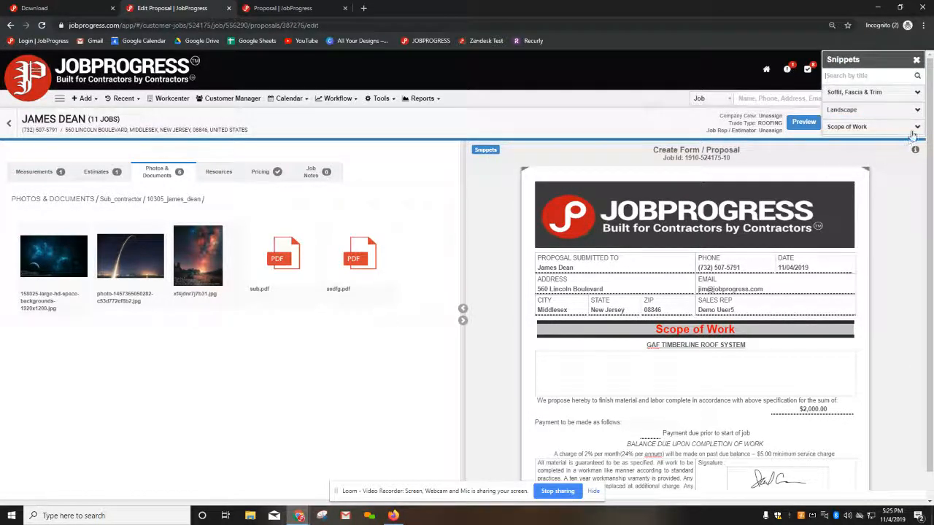
{"action": "left_click", "coordinate": [872, 126]}
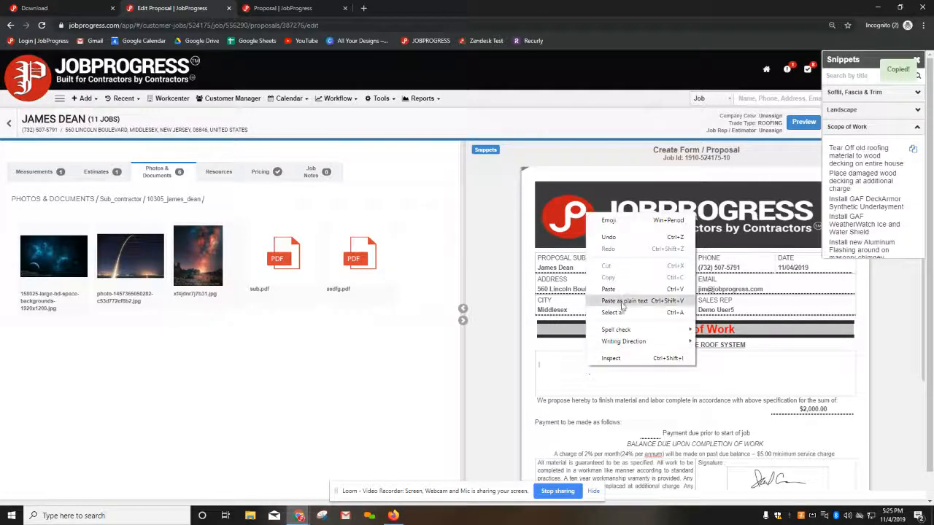
{"action": "left_click", "coordinate": [623, 301]}
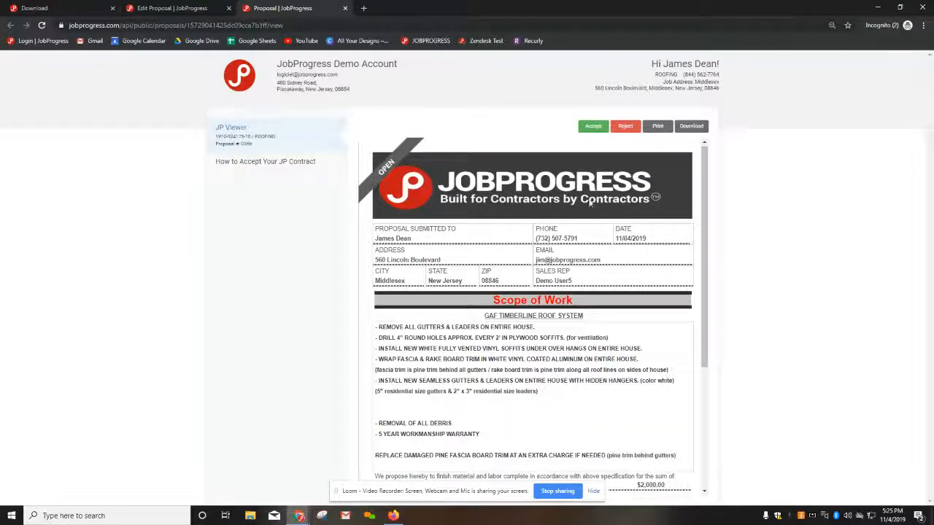
Step: Scroll the customer proposal to the debris removal, 5-year warranty, $2,000 price and signature
{"action": "scroll", "scroll_direction": "down", "scroll_amount": 3}
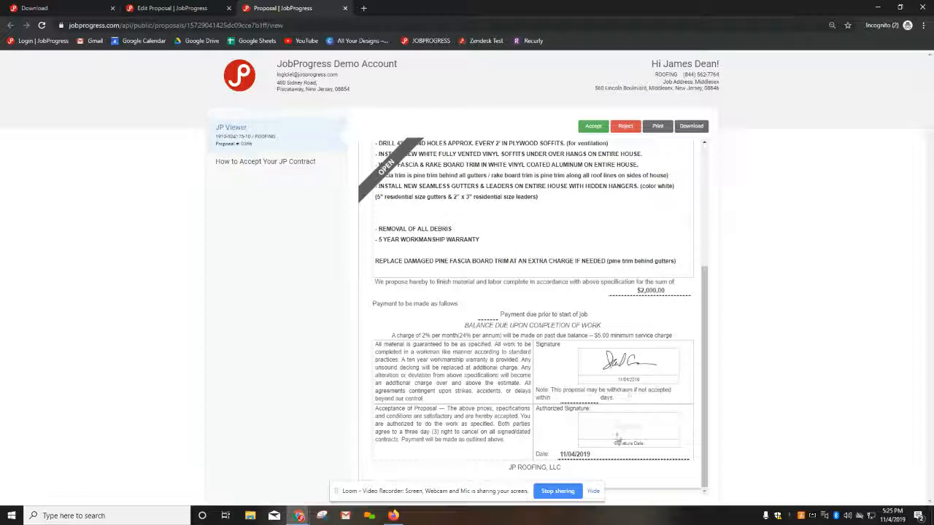